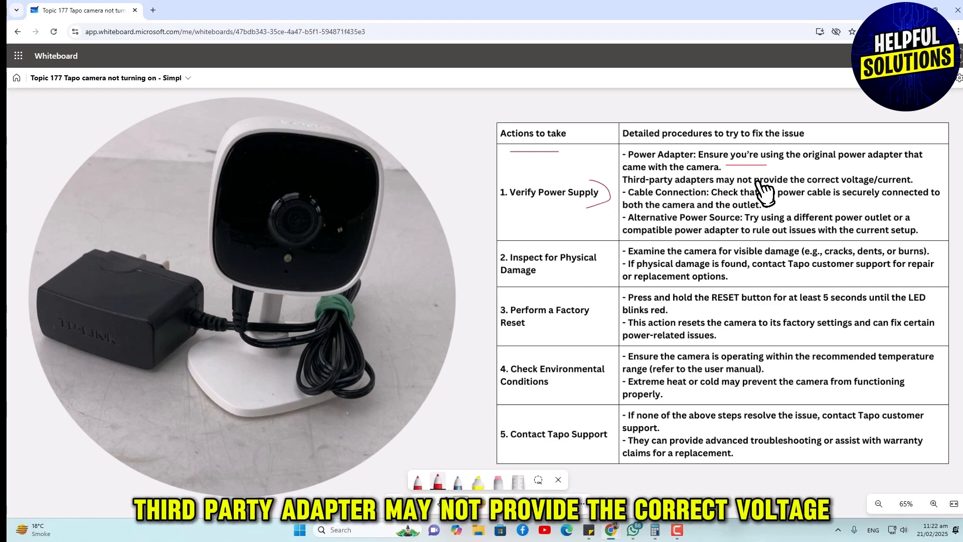
mouse_move(793, 195)
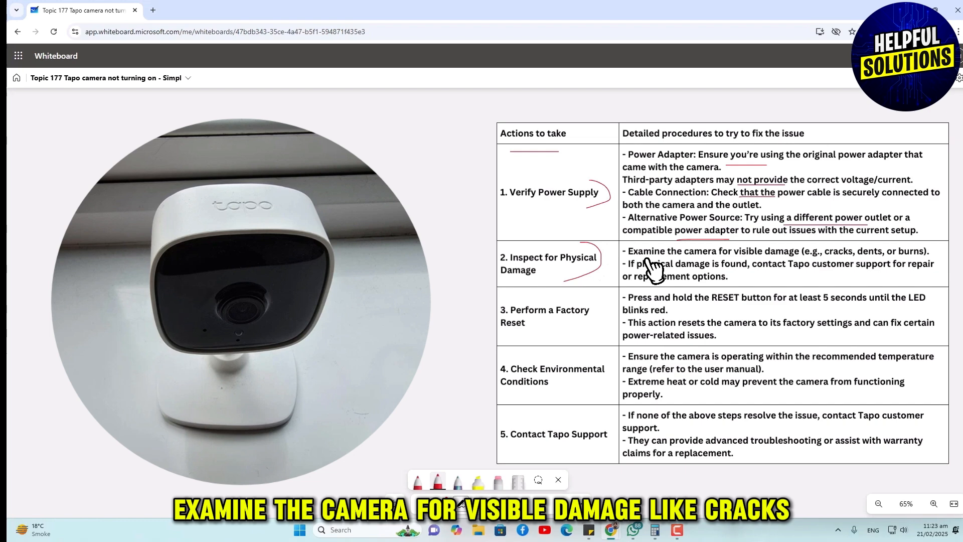
mouse_move(845, 267)
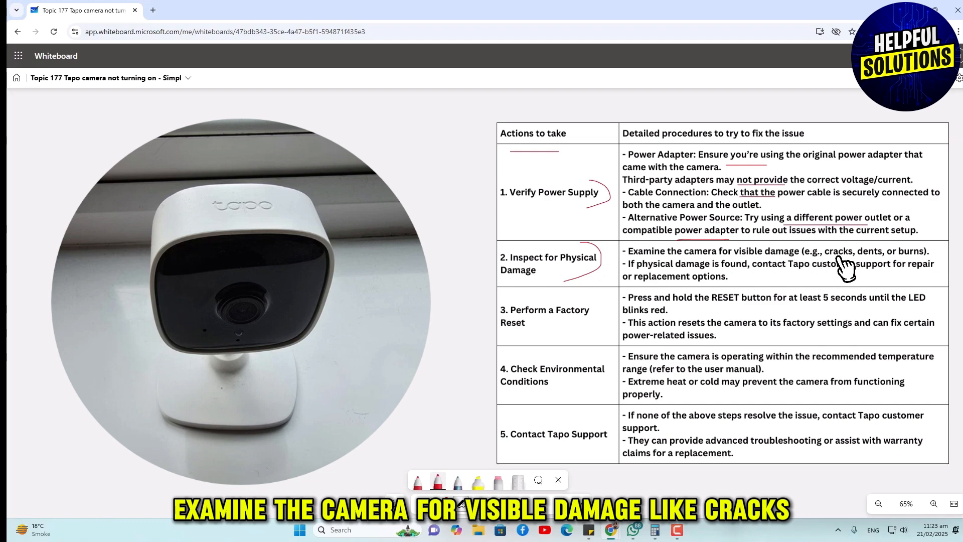
mouse_move(675, 283)
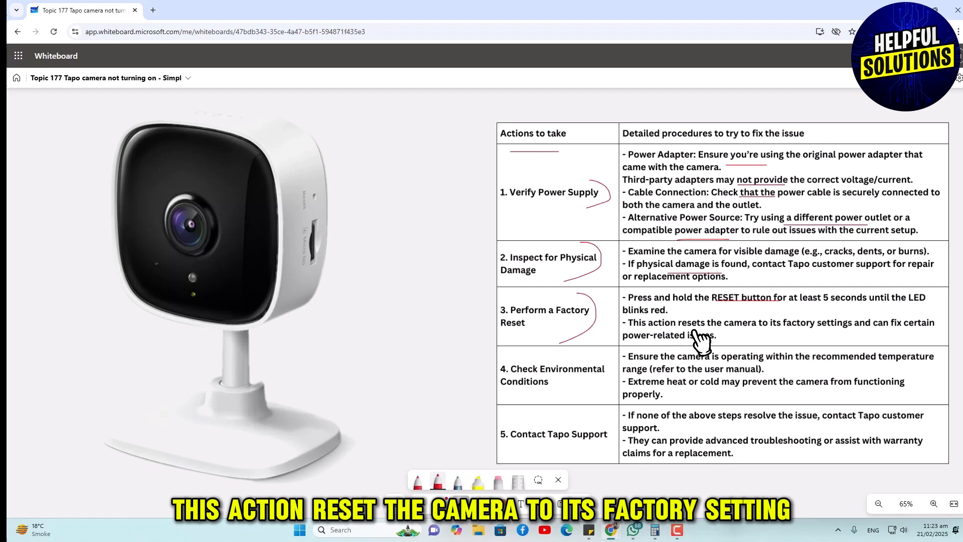
mouse_move(793, 344)
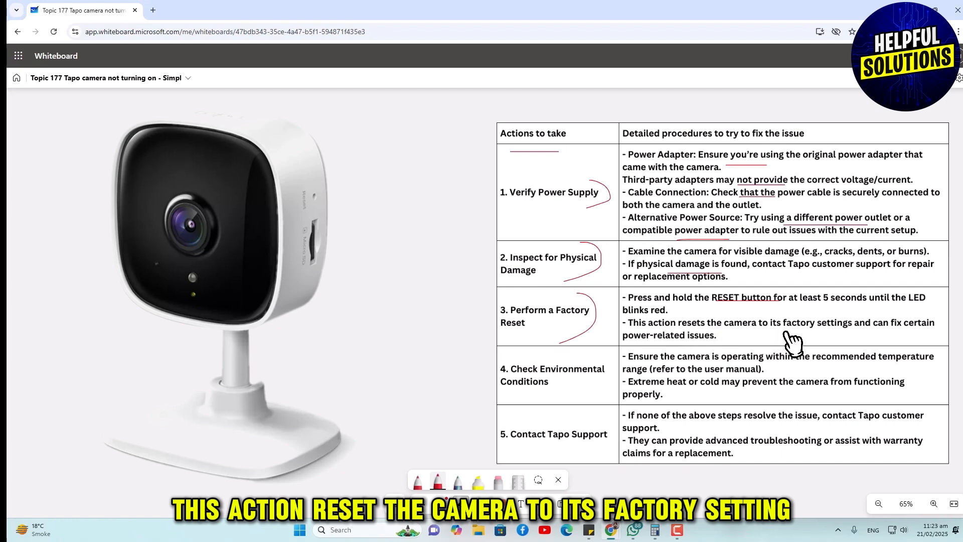
mouse_move(676, 353)
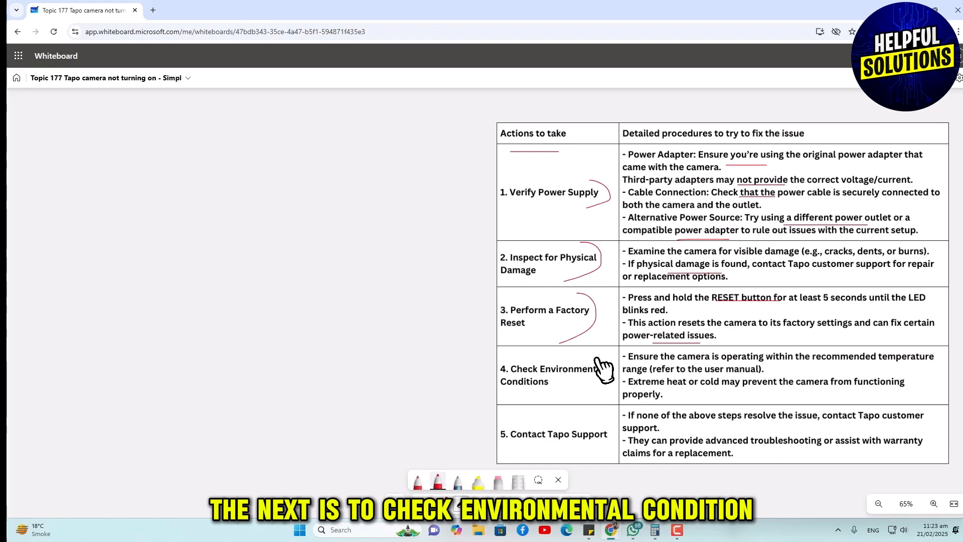
mouse_move(592, 400)
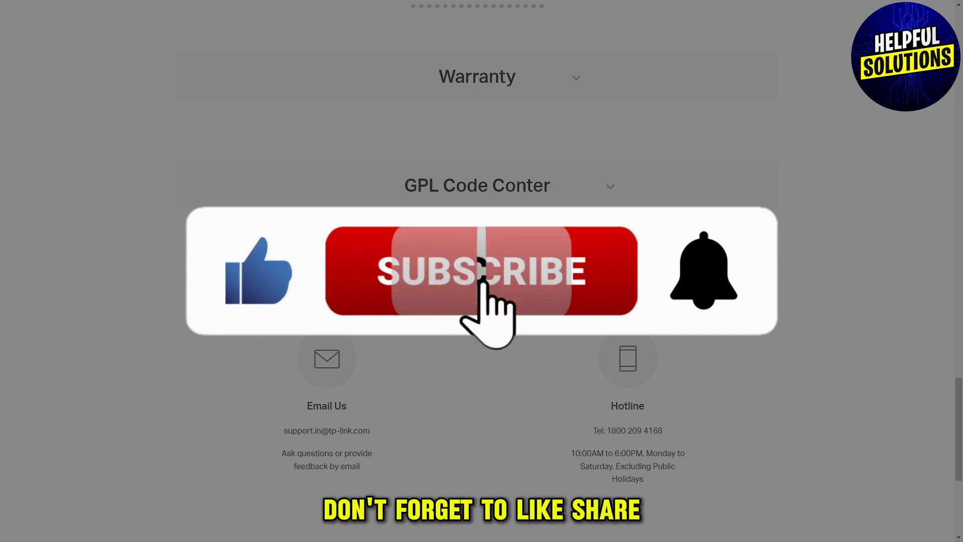
- Subscribe to TP-Link support notifications from the prompt over the contact section
click(480, 272)
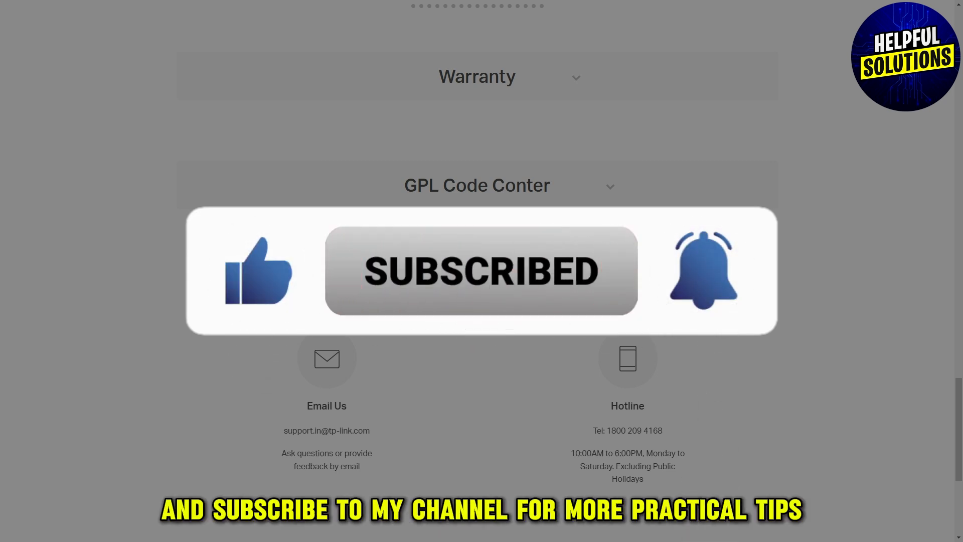